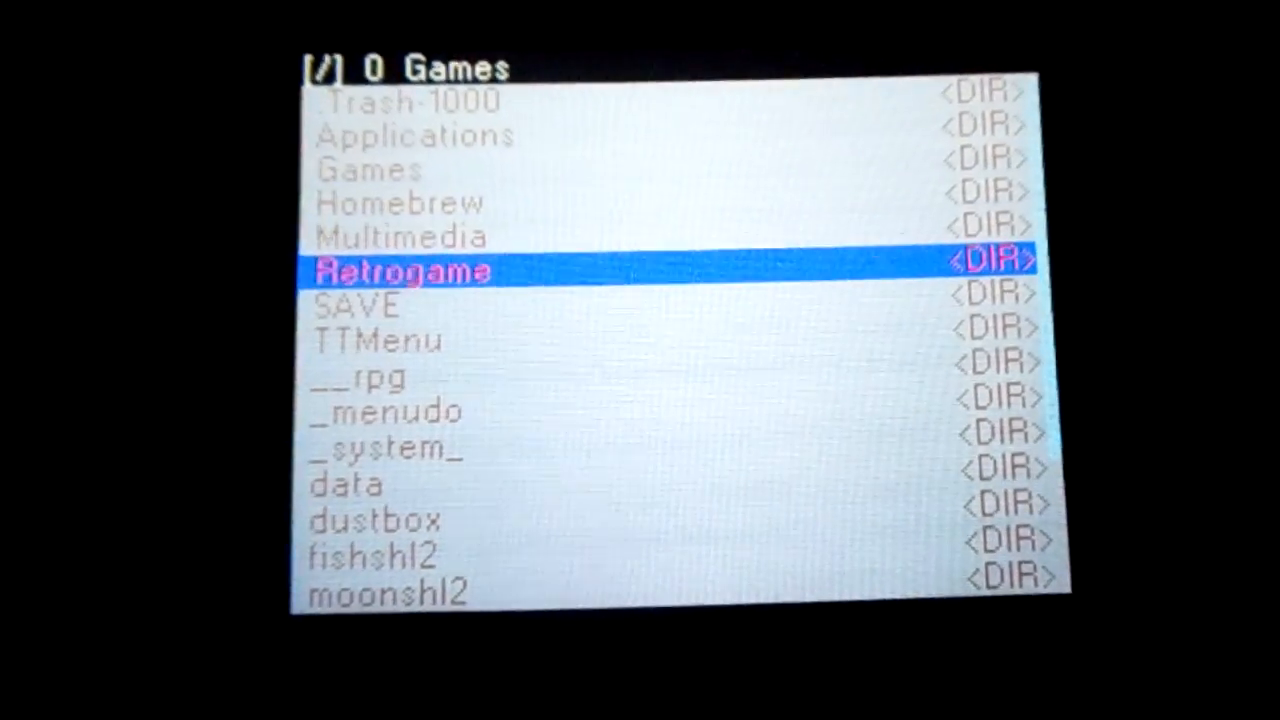
- Step through the R4 file browser's folder list to reach the MoonShell .nds file
{"action": "key", "text": "down"}
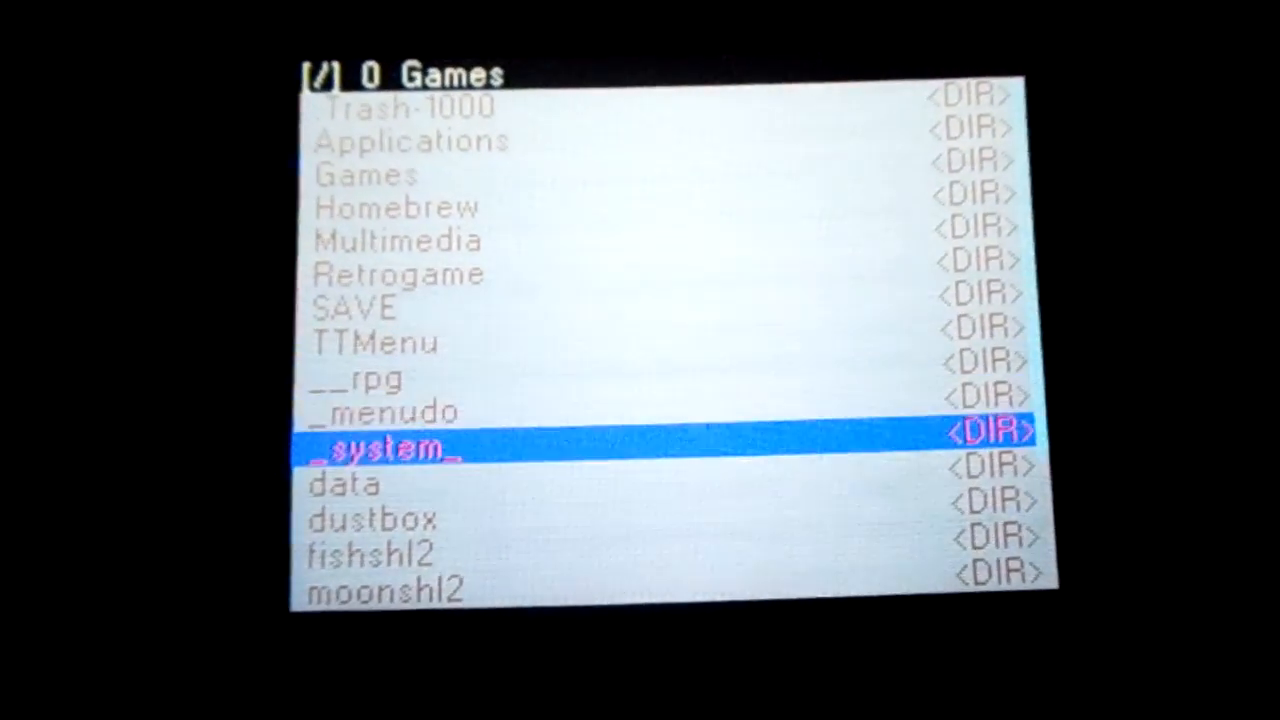
{"action": "scroll", "scroll_direction": "down", "scroll_amount": 3}
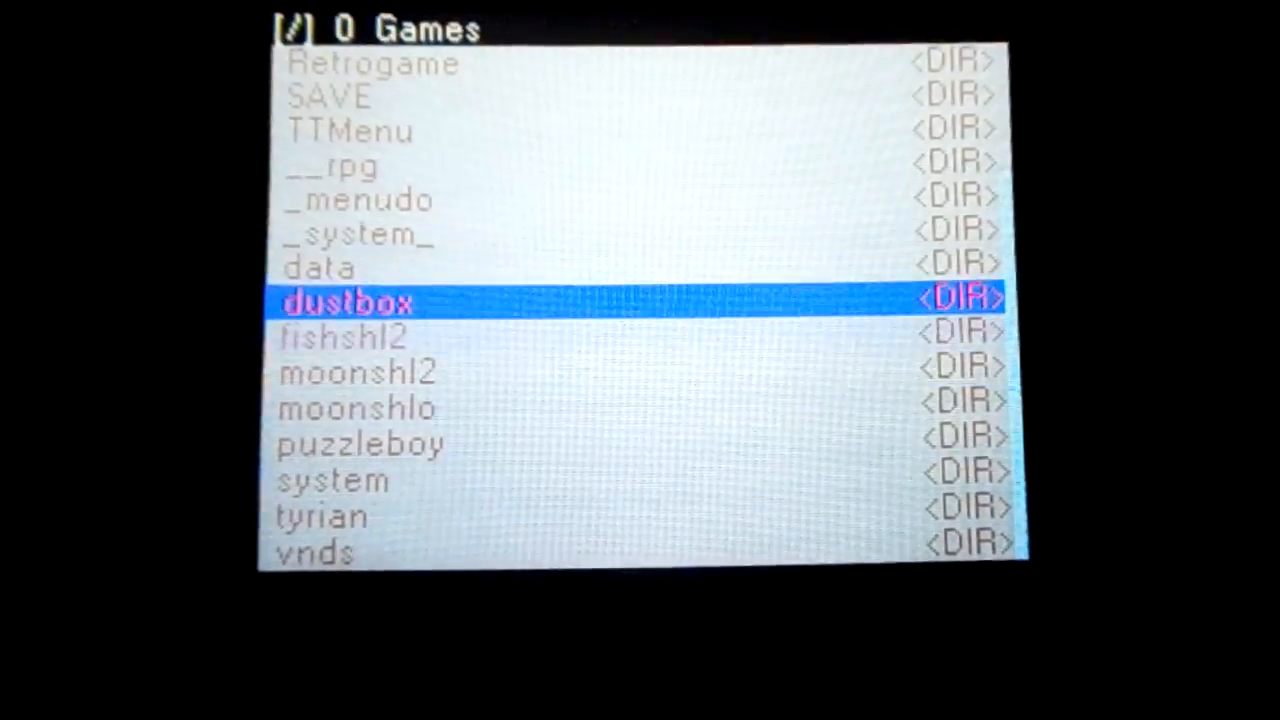
{"action": "key", "text": "up"}
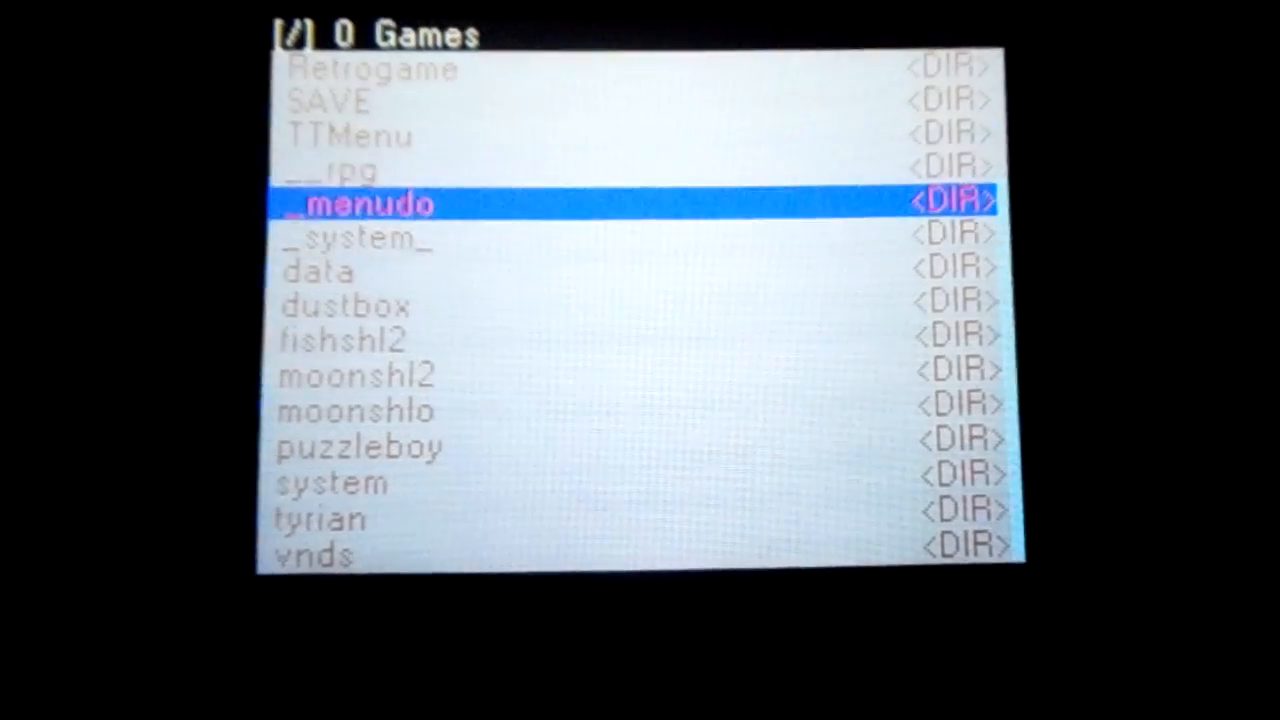
{"action": "key", "text": "Up"}
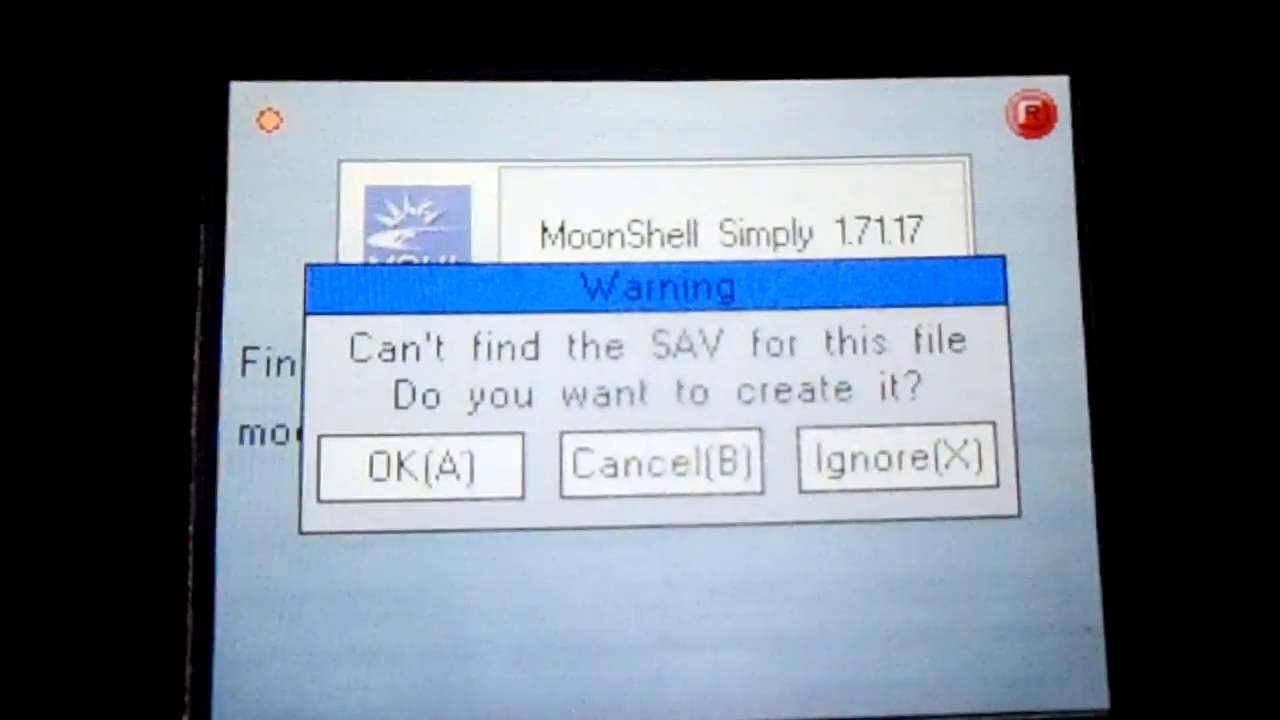
{"action": "left_click", "coordinate": [420, 464]}
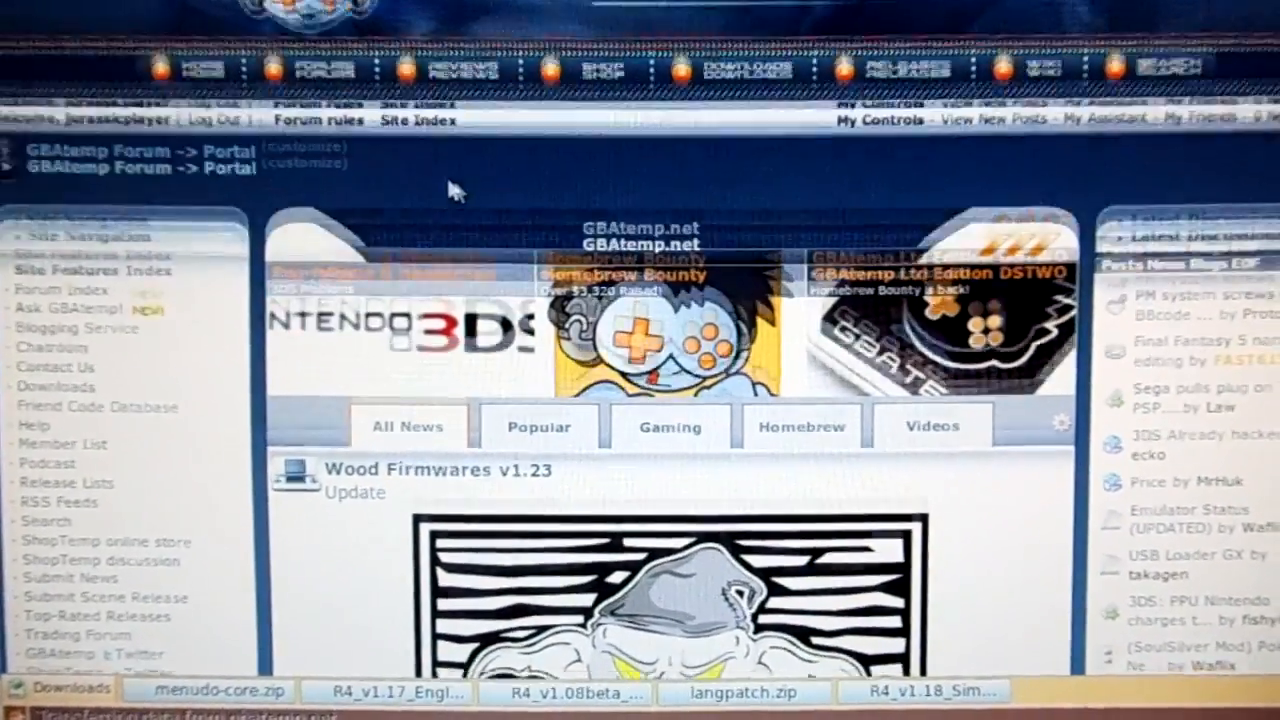
- Scroll the GBAtemp portal down to the Wood Firmwares v1.23 news post and its story text
{"action": "scroll", "scroll_direction": "down", "scroll_amount": 3}
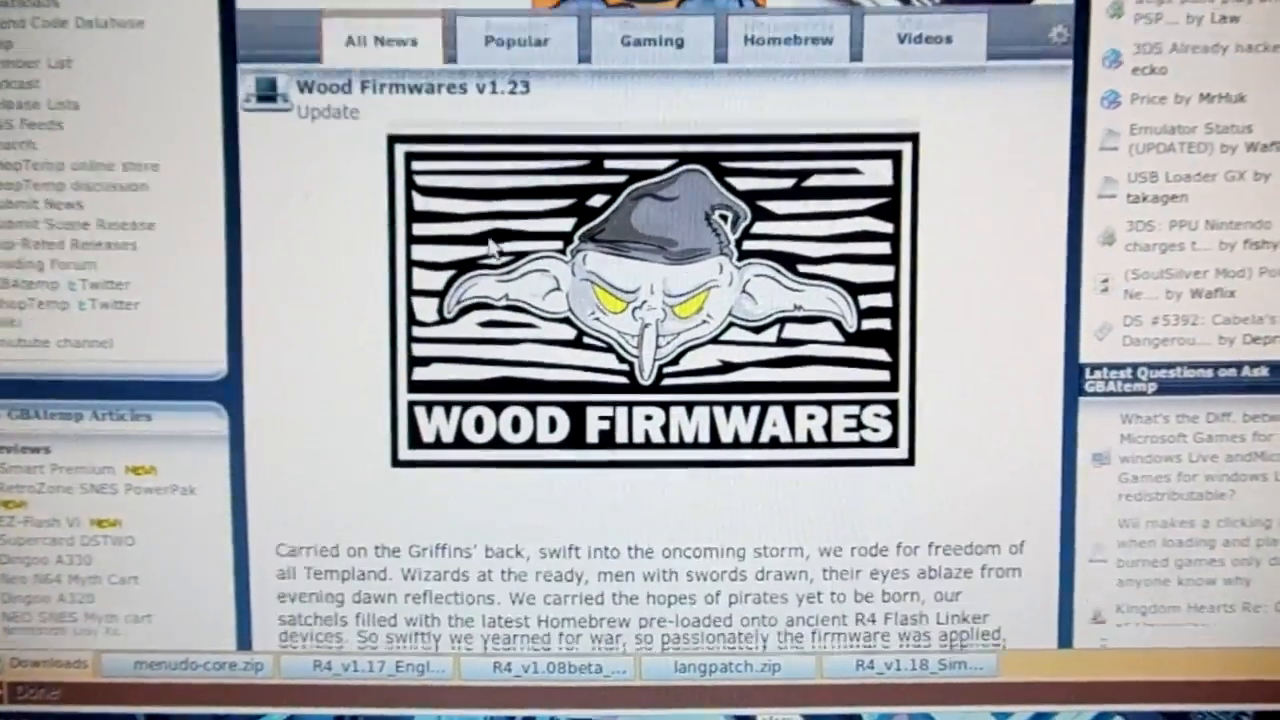
{"action": "scroll", "scroll_direction": "down", "scroll_amount": 3}
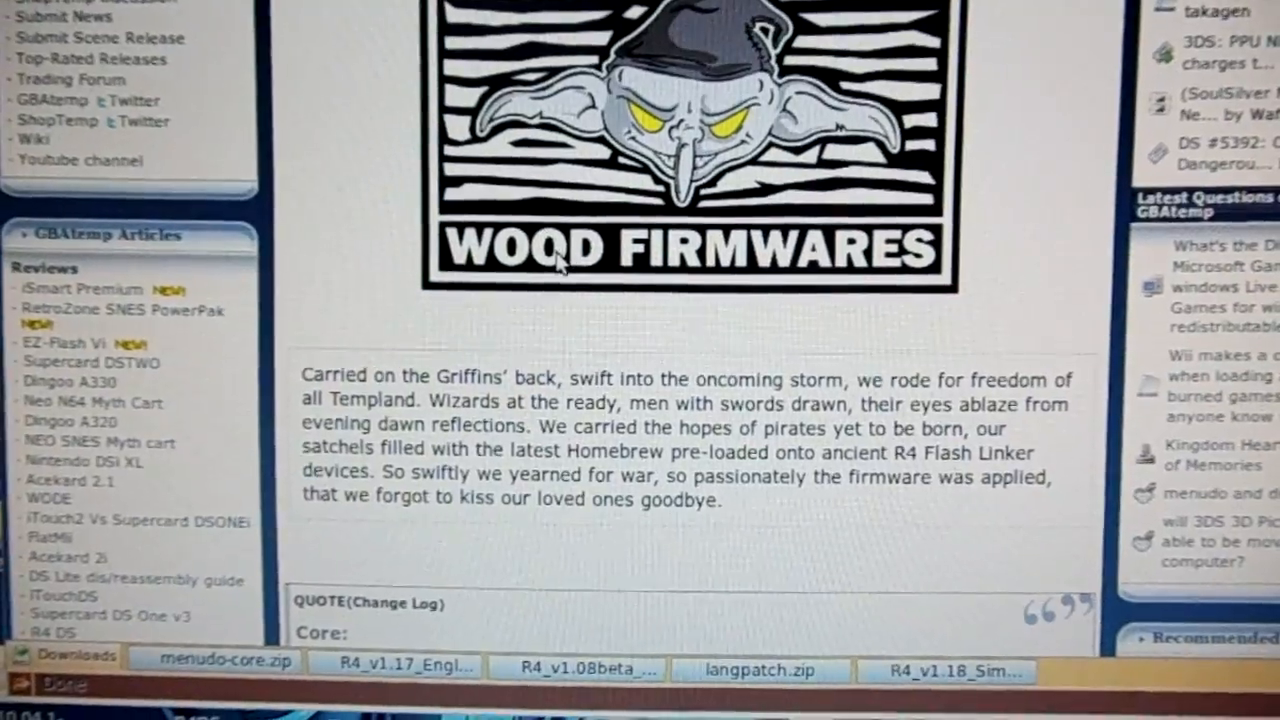